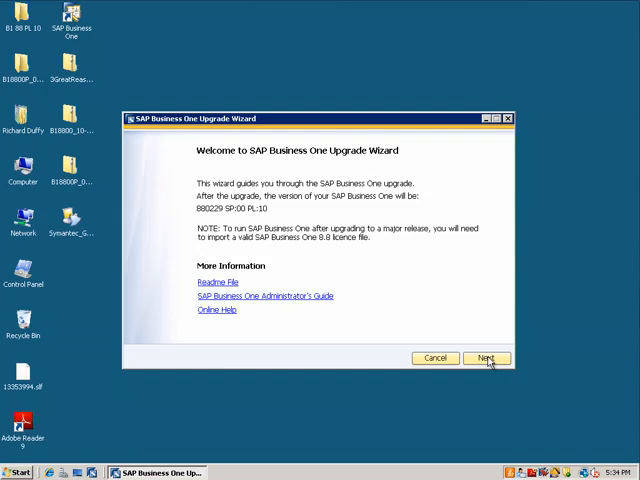
Pass the welcome page, accept the licence server address and submit its password
left_click(487, 358)
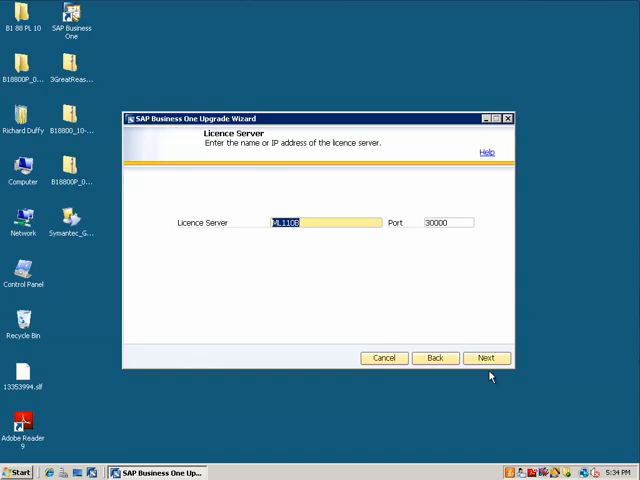
left_click(486, 358)
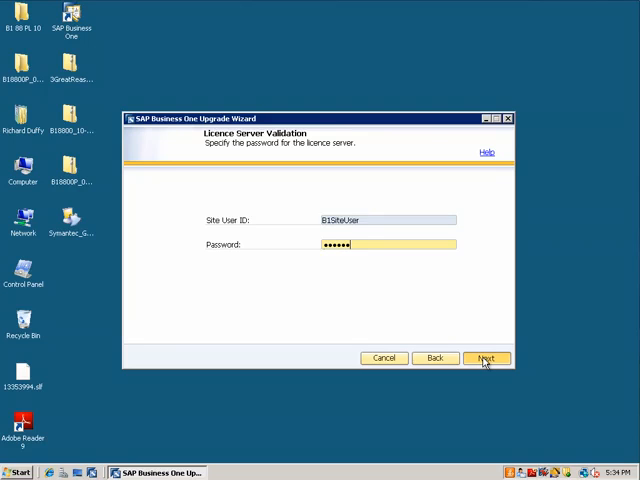
left_click(486, 358)
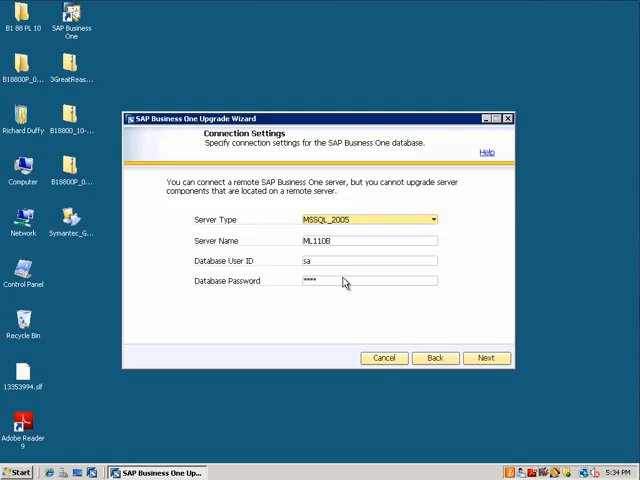
Enter the database connection password and keep the default component selections
left_click(365, 281)
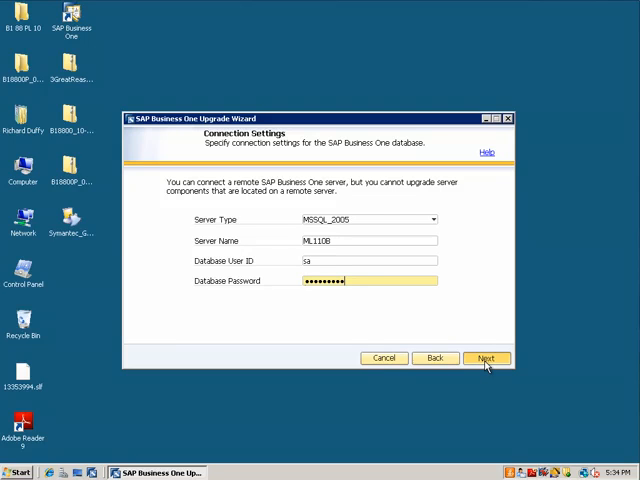
left_click(487, 358)
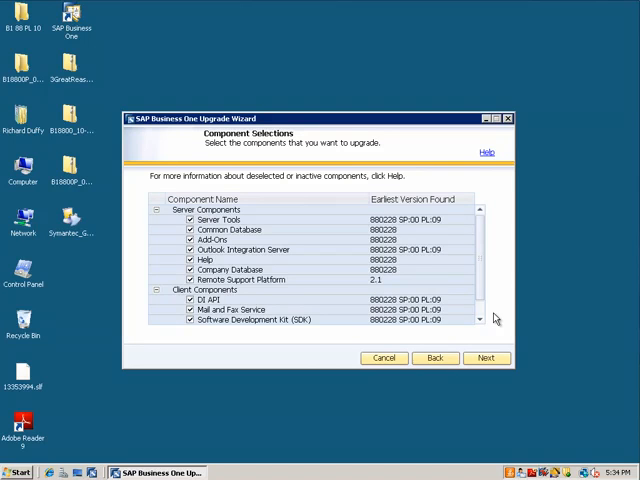
scroll("down", 3)
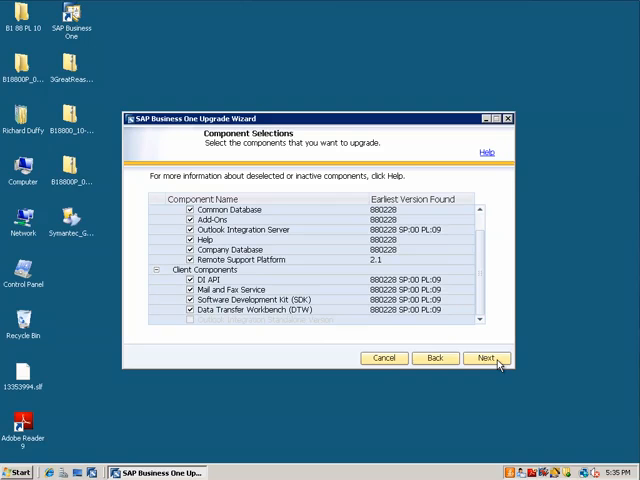
left_click(487, 358)
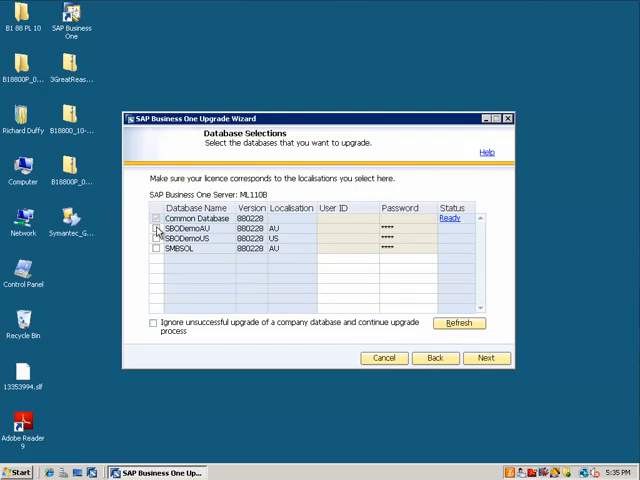
Tick SBODemoAU, SBODemoUS and SMBSOL with 'manager' credentials until each shows Ready
left_click(156, 228)
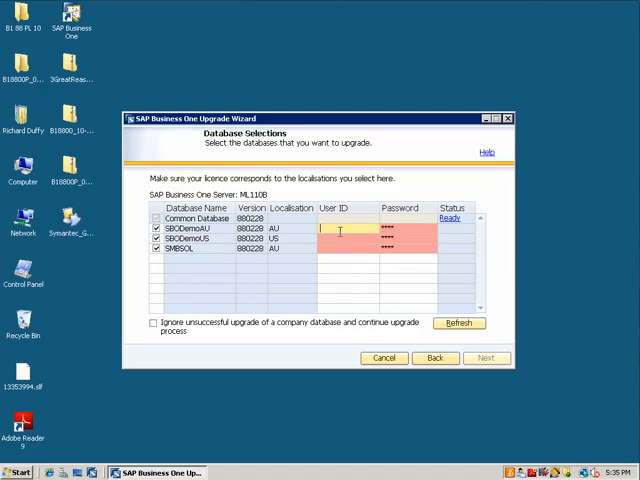
type("manager")
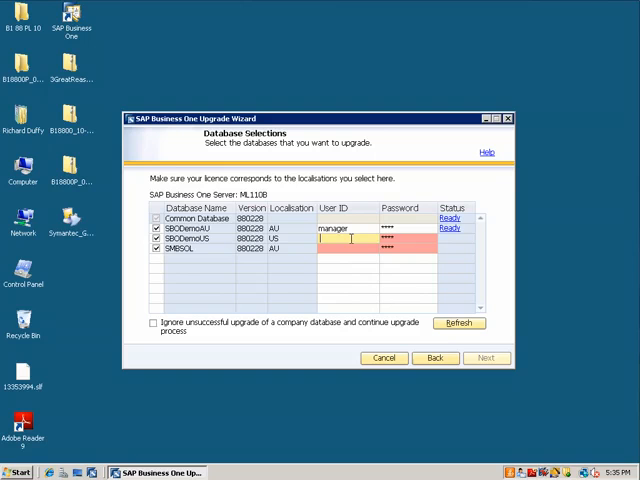
type("manager")
left_click(348, 248)
type("Richard")
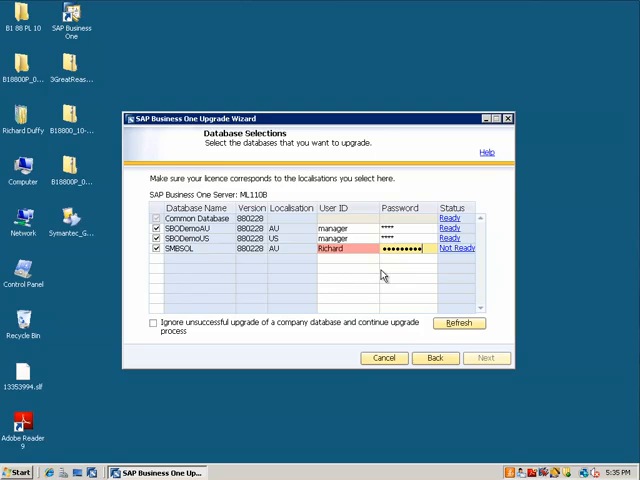
left_click(459, 322)
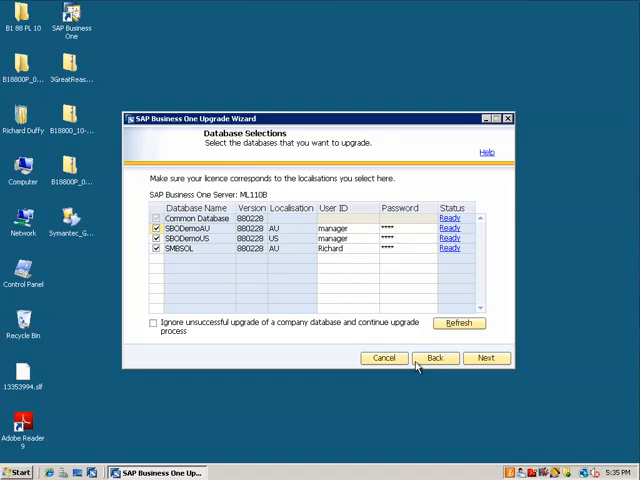
left_click(486, 357)
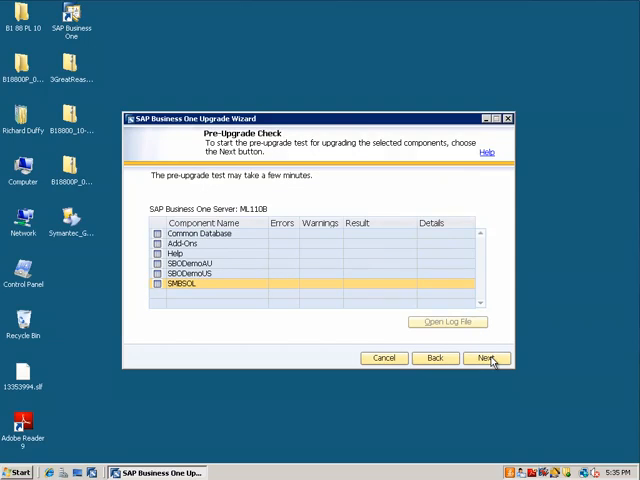
mouse_move(247, 189)
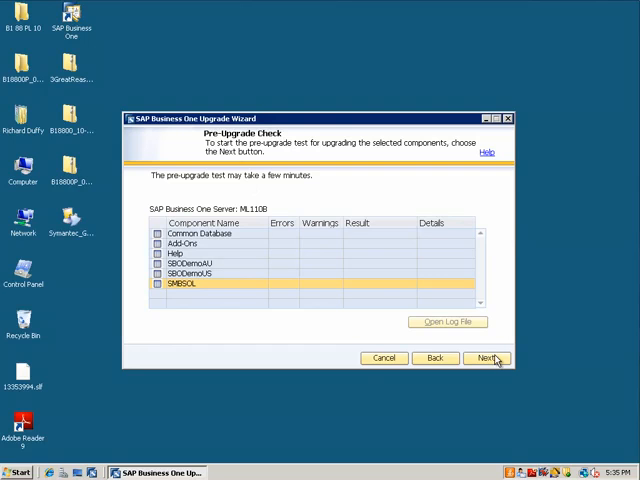
Start the pre-upgrade test from the Pre-Upgrade Check page
left_click(486, 358)
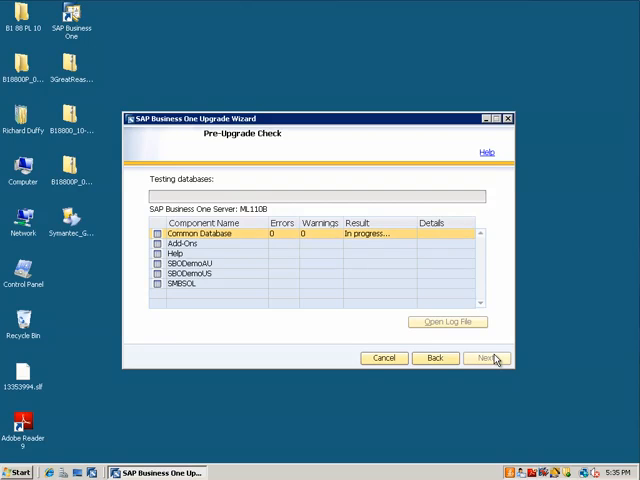
mouse_move(490, 360)
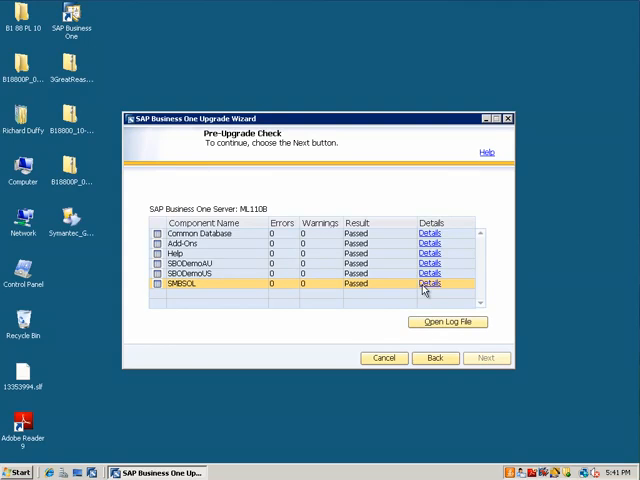
left_click(429, 263)
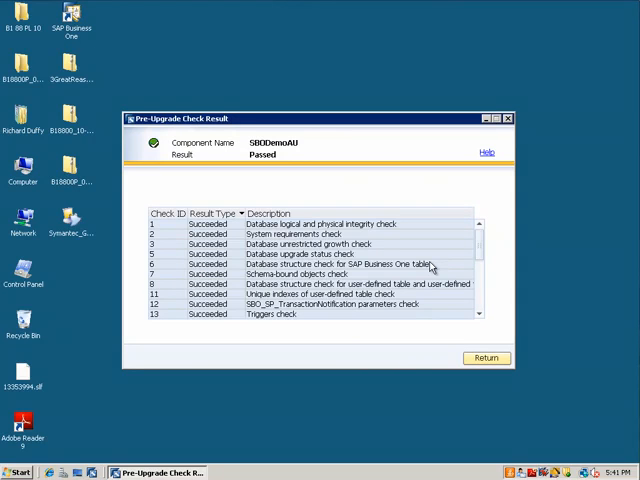
mouse_move(430, 277)
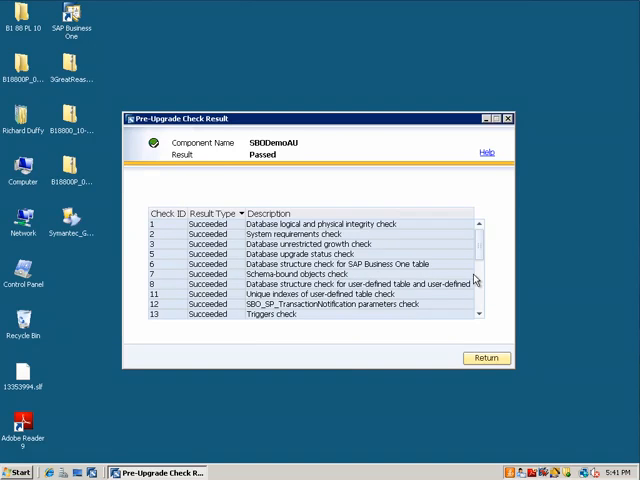
scroll("down", 3)
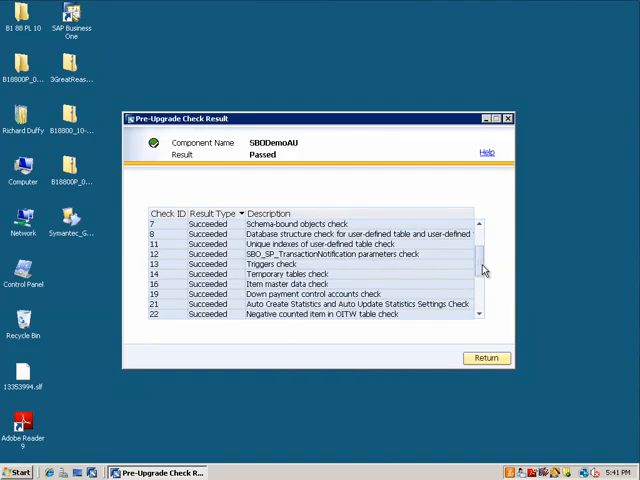
scroll("down", 3)
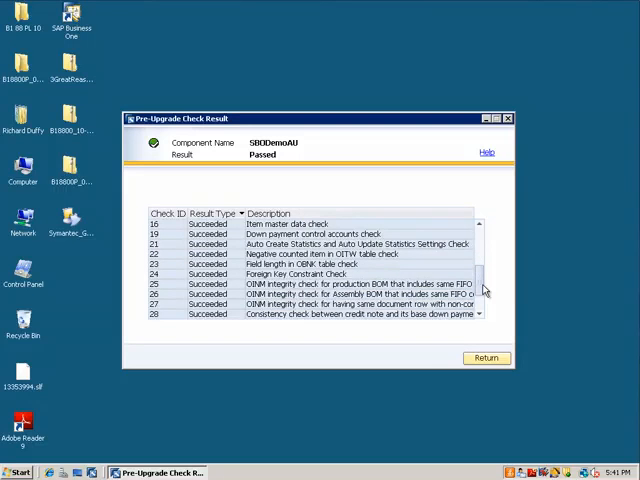
scroll("down", 3)
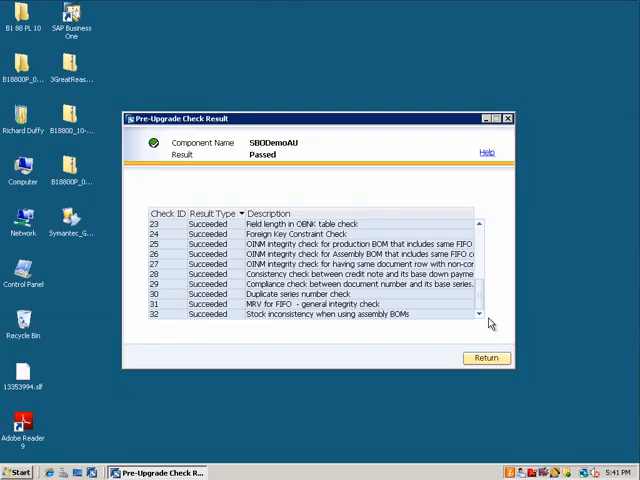
left_click(485, 357)
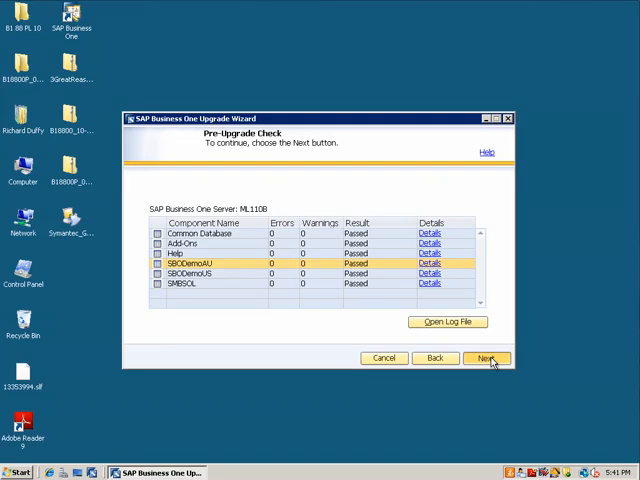
Choose Use the Default SQL Server Backup Location and start the upgrade from the summary
left_click(487, 358)
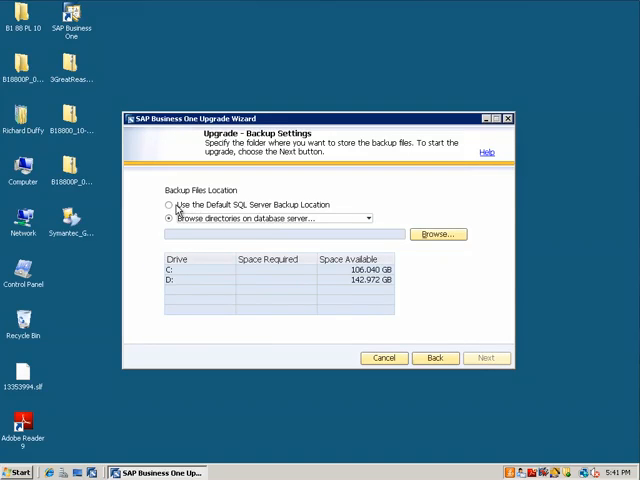
left_click(170, 204)
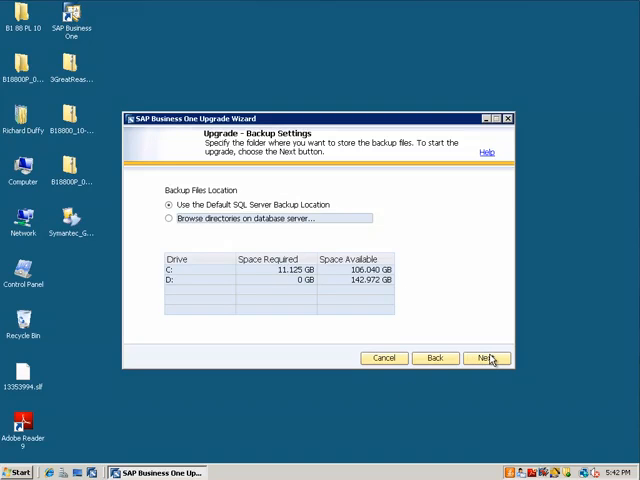
left_click(487, 358)
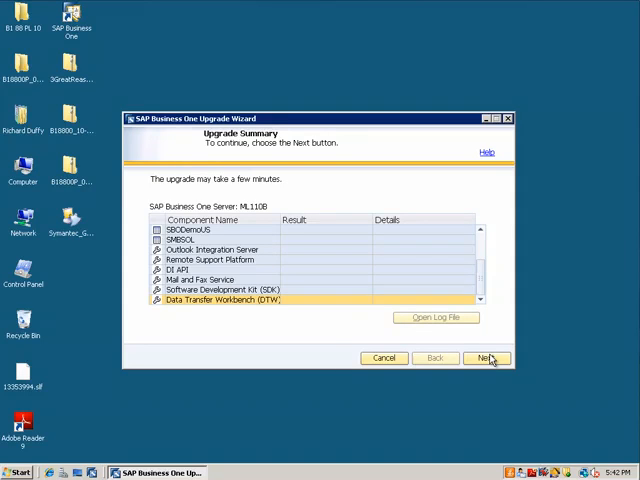
left_click(486, 358)
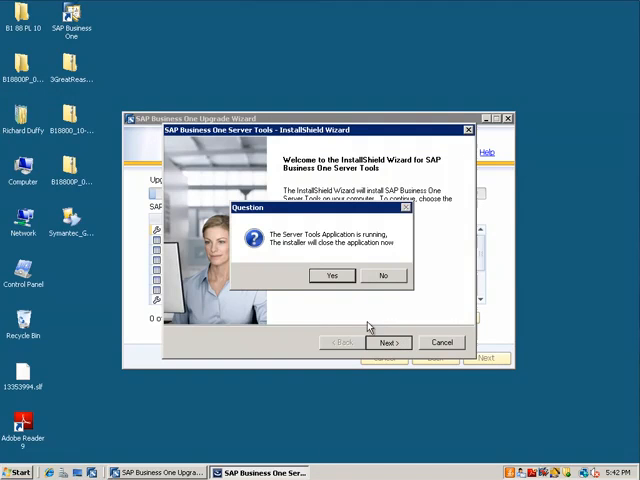
Let the installer close Server Tools and register user 'Richard Duffy', company 'SAP'
left_click(331, 275)
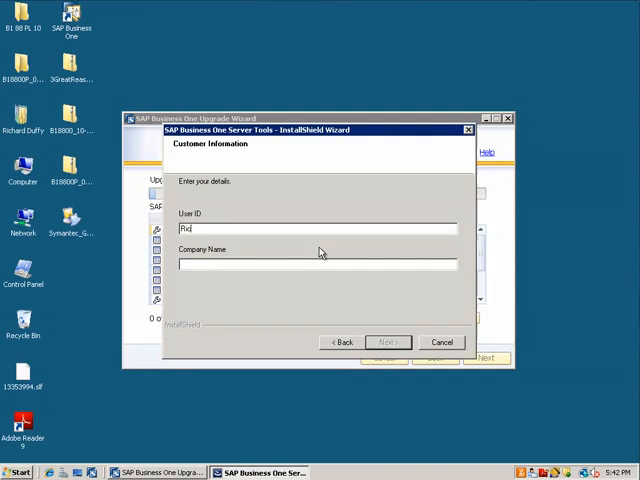
type("Richard Duffy")
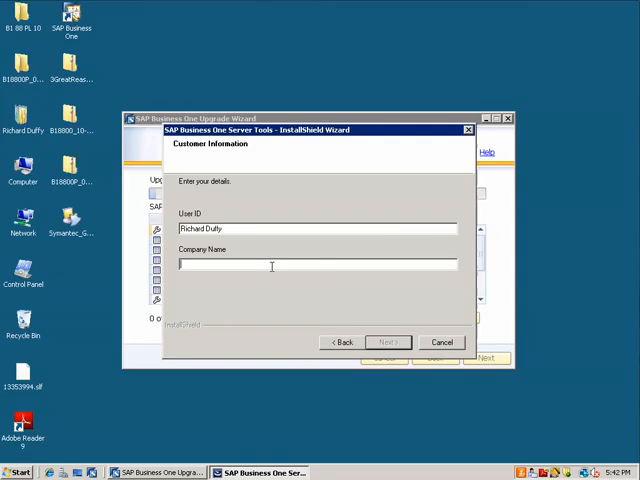
type("SAP")
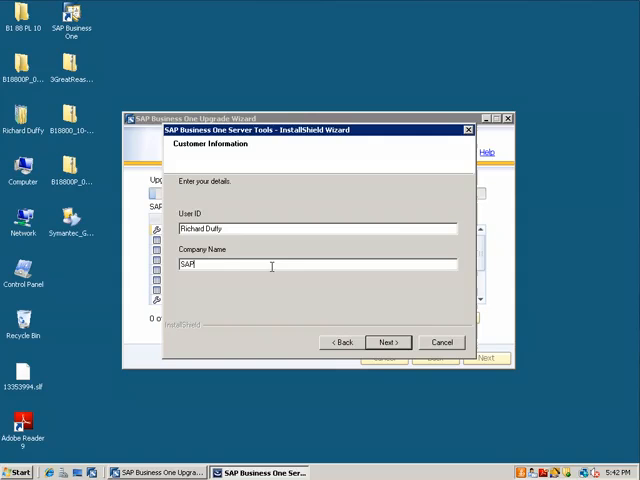
left_click(388, 342)
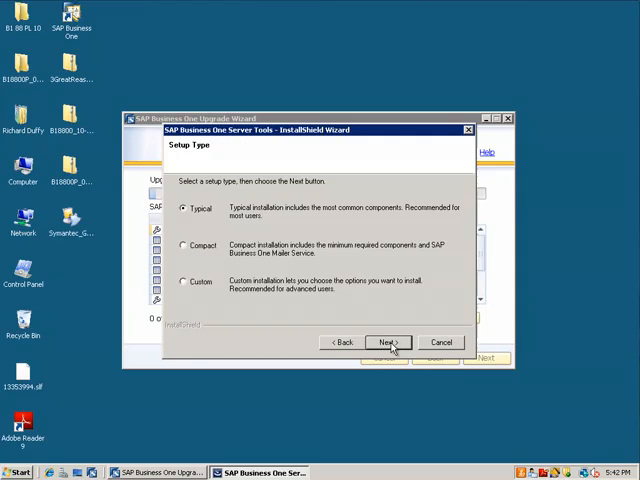
mouse_move(183, 285)
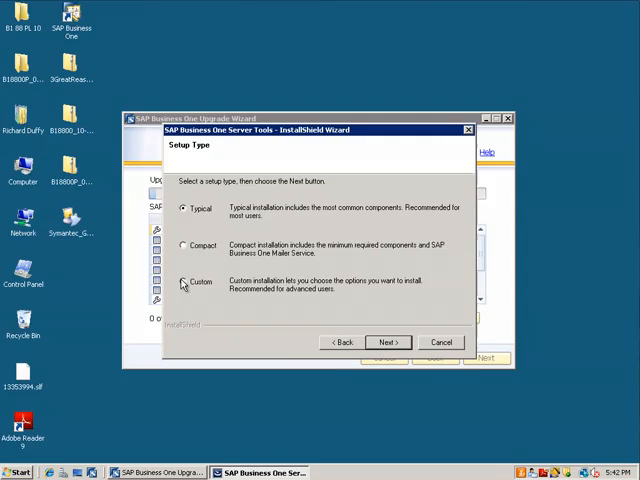
Install Server Tools with Typical setup, default folder and Mailer, then finish
left_click(388, 342)
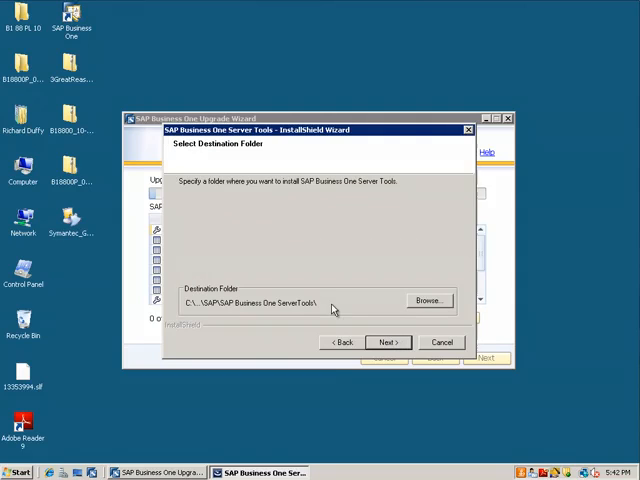
left_click(388, 342)
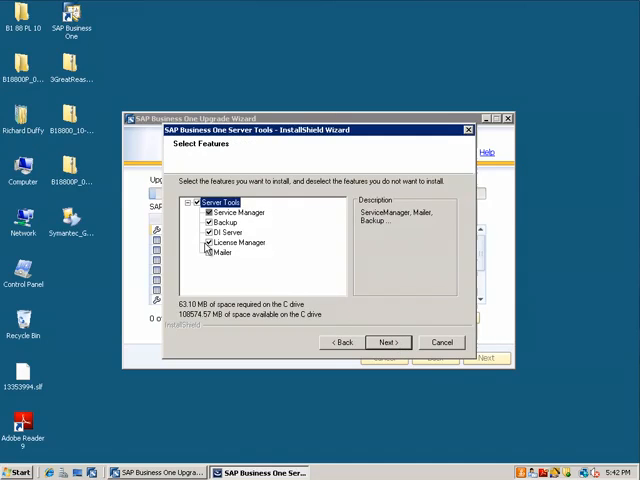
left_click(224, 252)
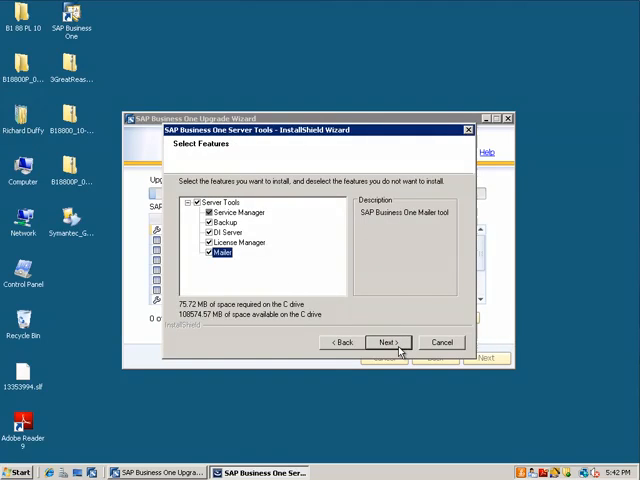
left_click(385, 342)
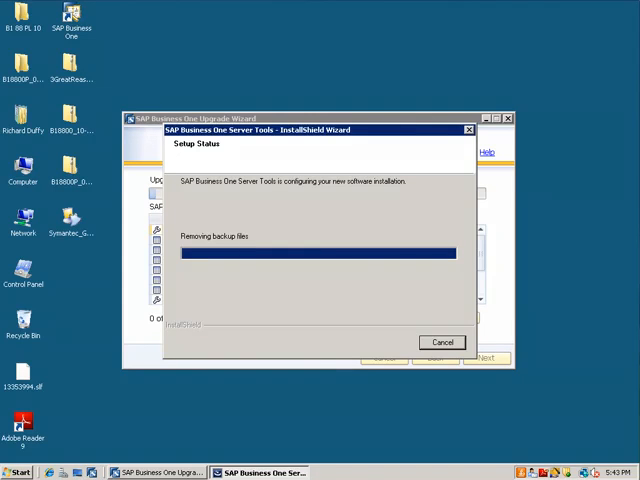
mouse_move(476, 214)
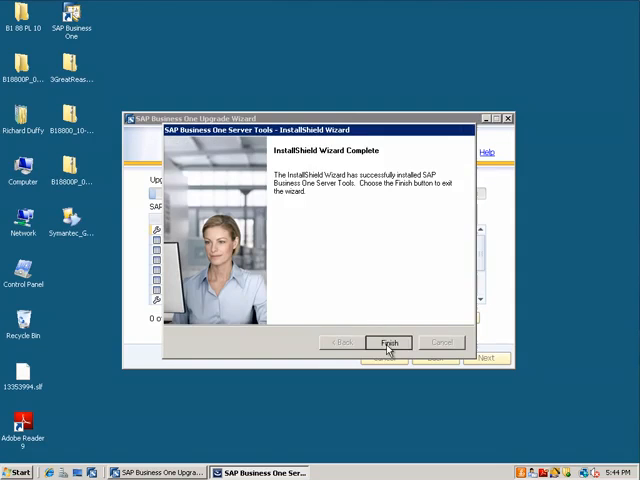
left_click(388, 342)
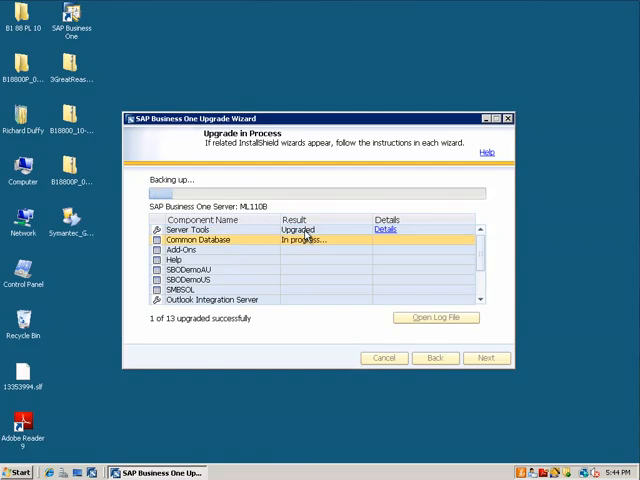
mouse_move(298, 251)
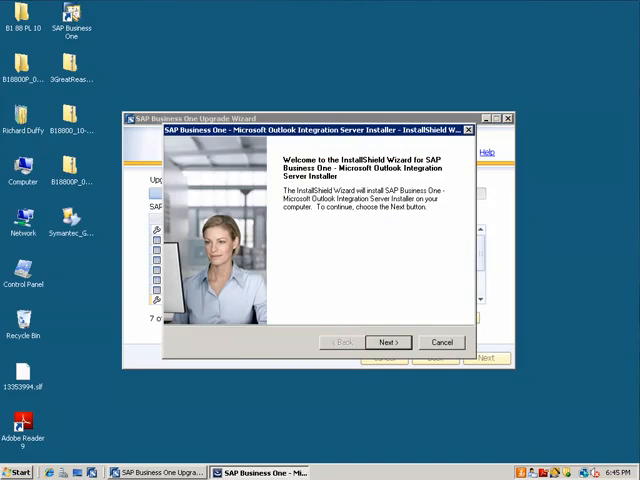
mouse_move(452, 317)
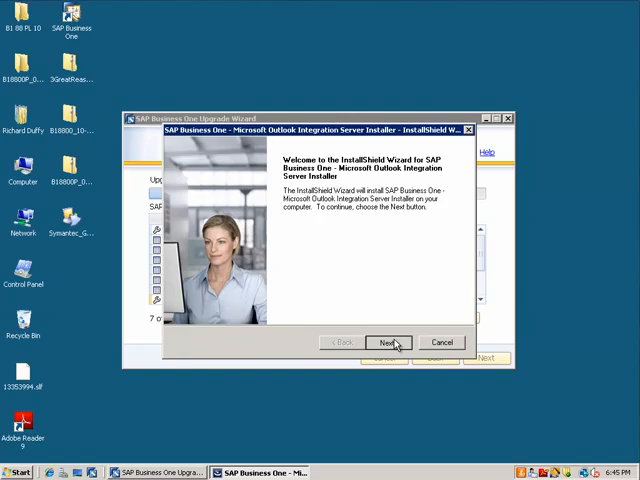
Install Microsoft Outlook Integration Server with the reviewed settings and close its installer
left_click(389, 342)
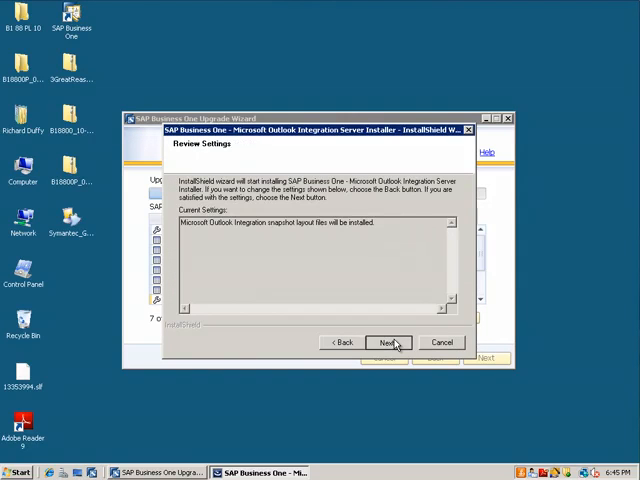
left_click(389, 342)
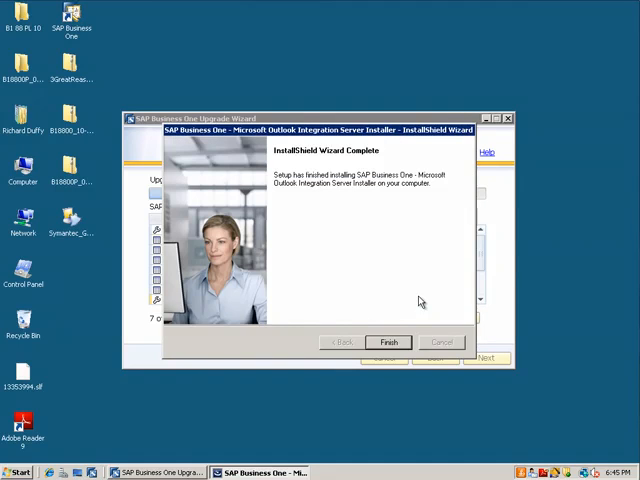
left_click(388, 342)
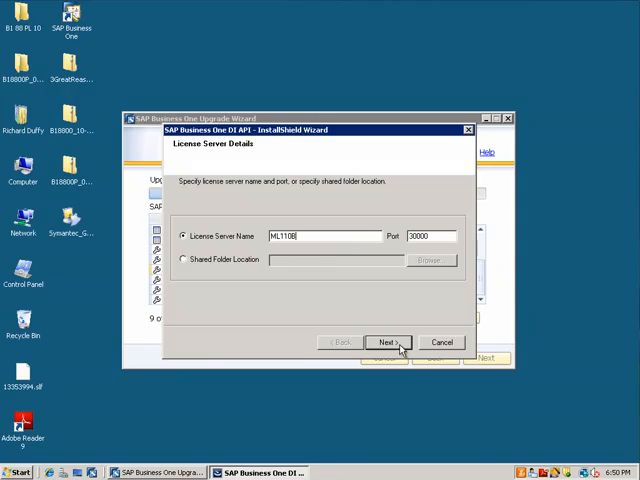
Keep licence server ML110B on port 30000 in the DI API installer
left_click(386, 342)
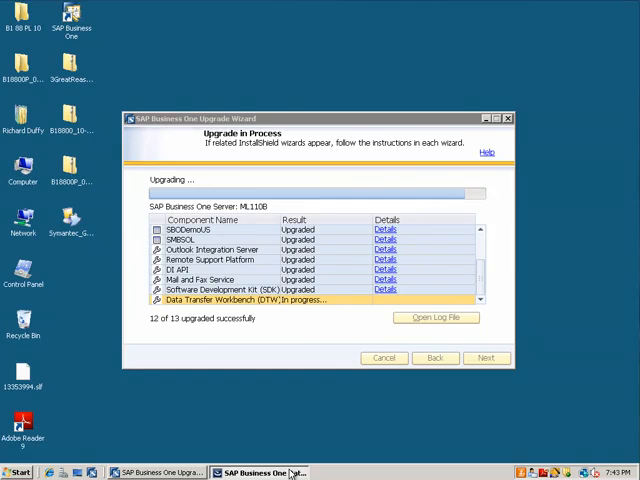
mouse_move(305, 468)
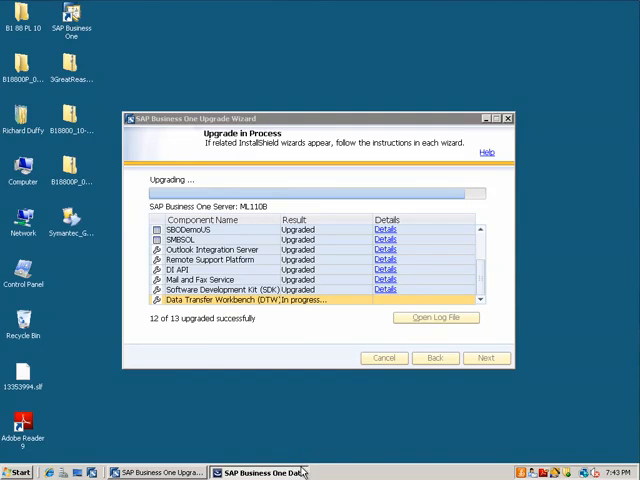
mouse_move(349, 452)
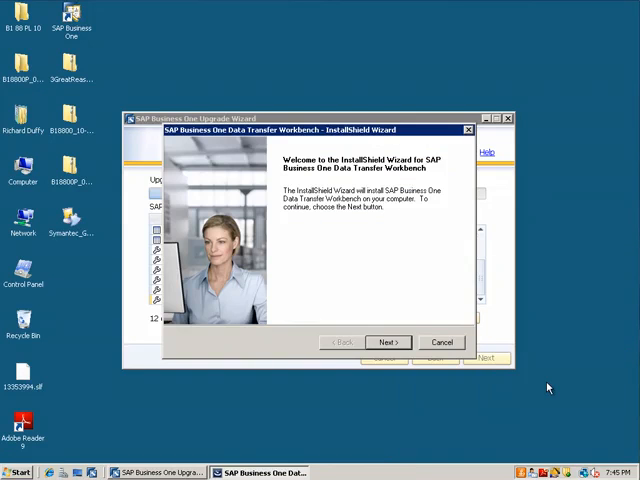
Install Data Transfer Workbench into the default Program Files folder with the reviewed settings
left_click(387, 342)
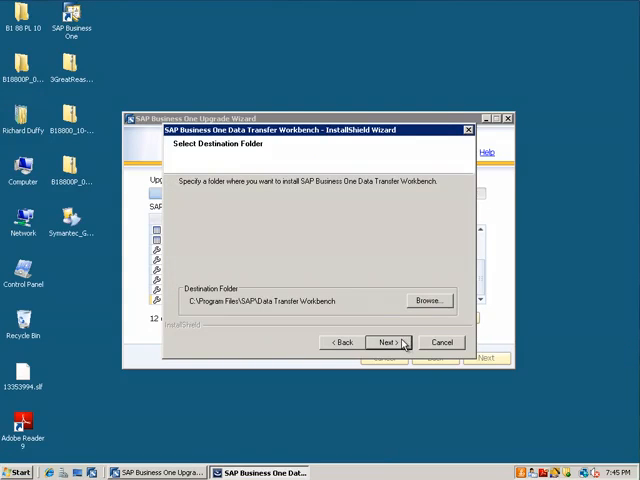
left_click(389, 342)
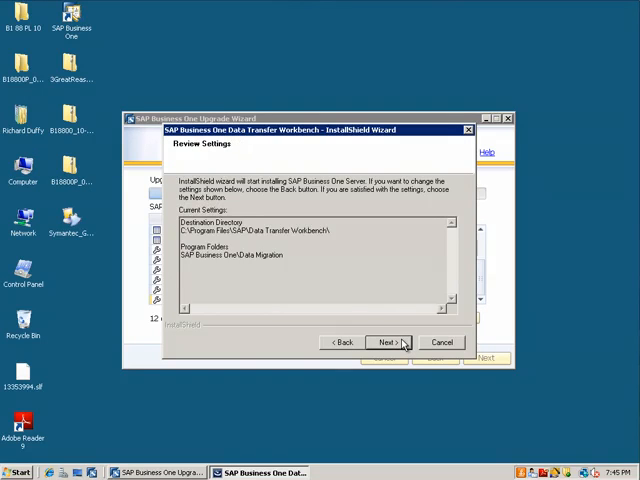
left_click(389, 342)
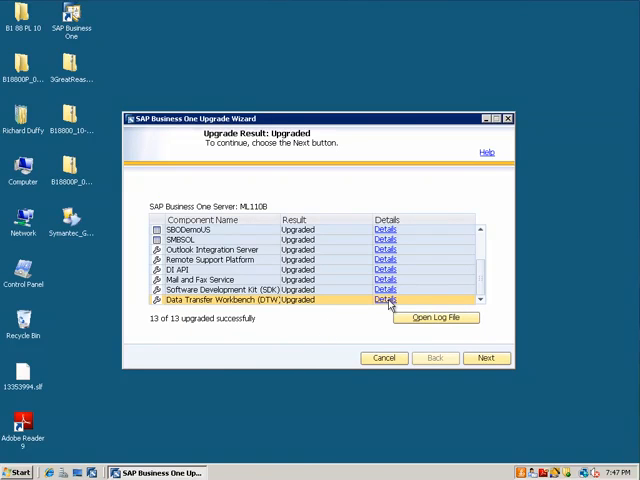
mouse_move(158, 324)
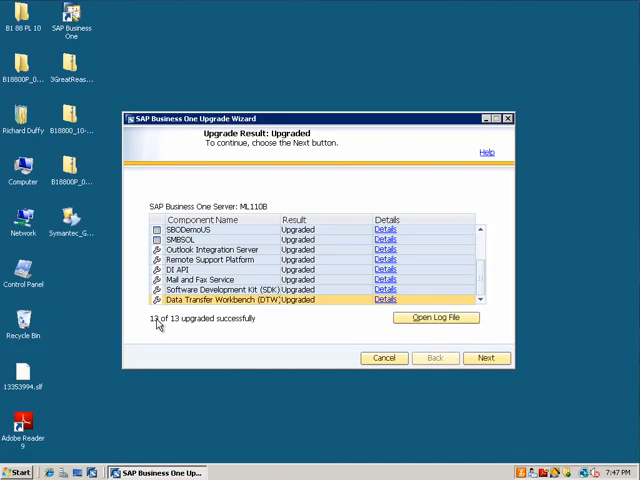
mouse_move(432, 296)
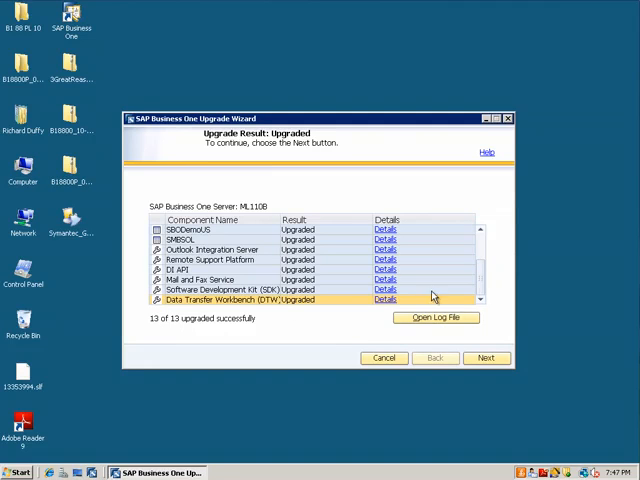
Move from Upgrade Result to the Congratulations page and open the Upgrade Log link
scroll("up", 3)
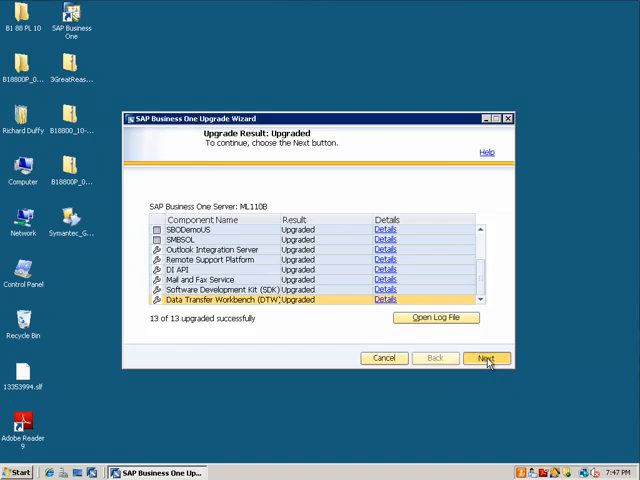
left_click(487, 358)
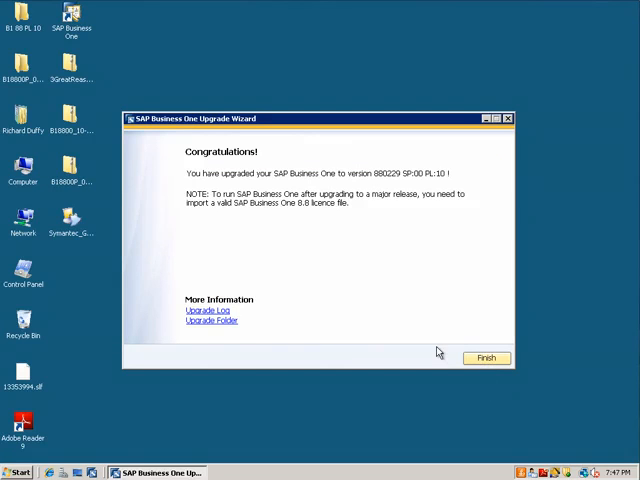
mouse_move(200, 313)
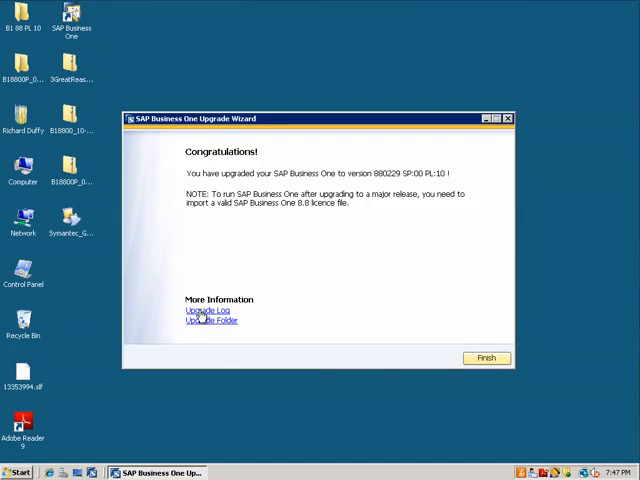
left_click(201, 310)
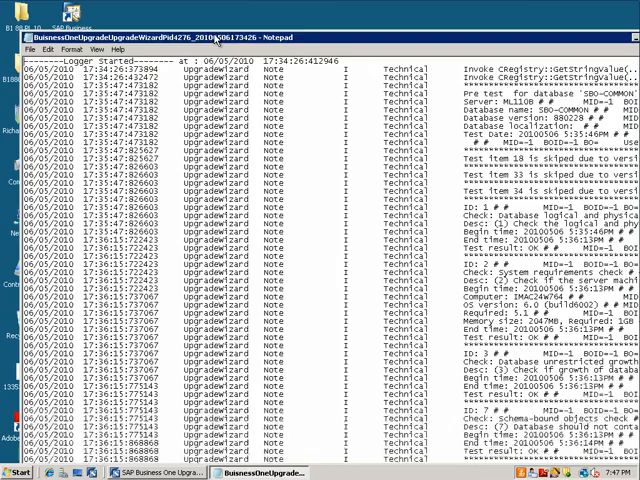
Scroll down through the upgrade log entries in Notepad
scroll("down", 3)
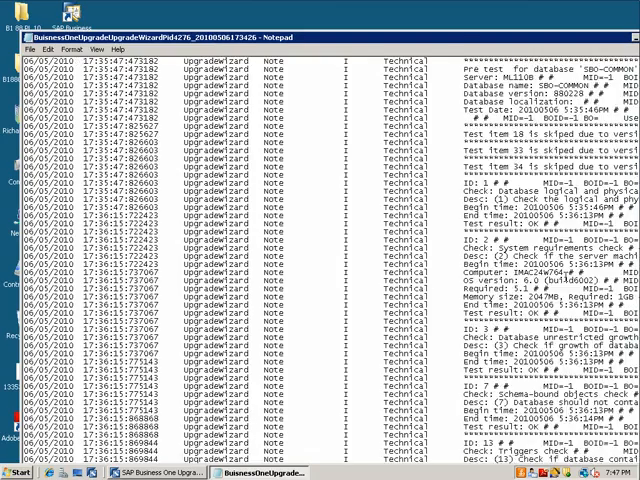
scroll("down", 3)
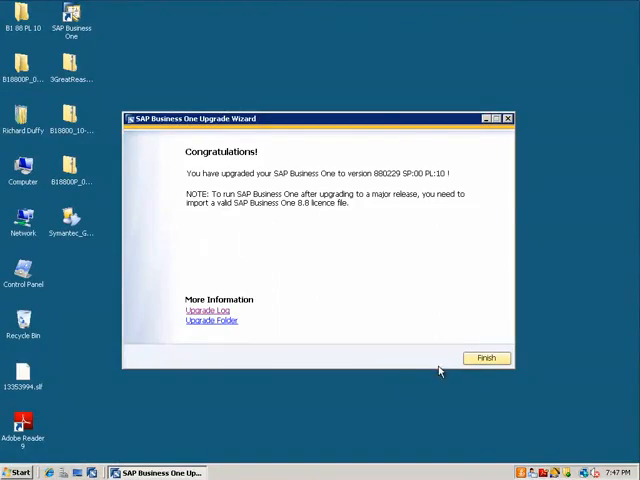
Finish the Congratulations page and dismiss the emptied Upgrade Wizard window, returning to the desktop
left_click(486, 358)
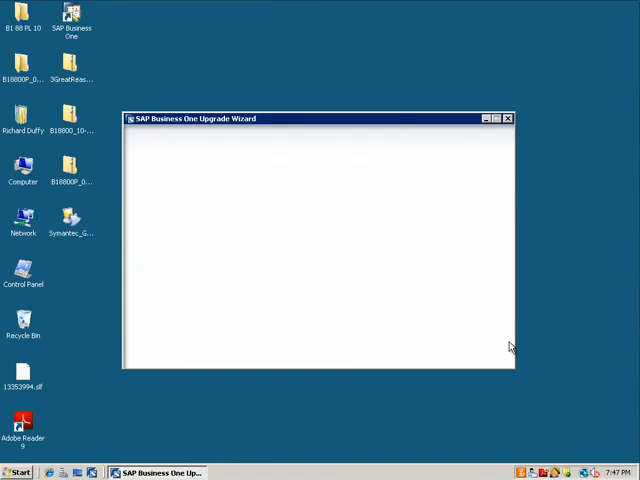
left_click(507, 118)
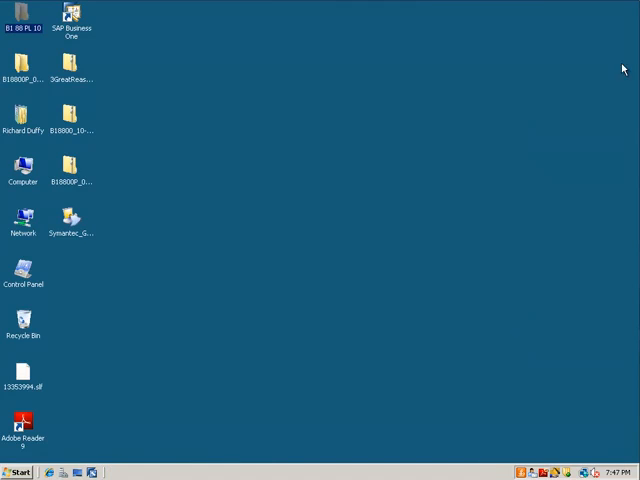